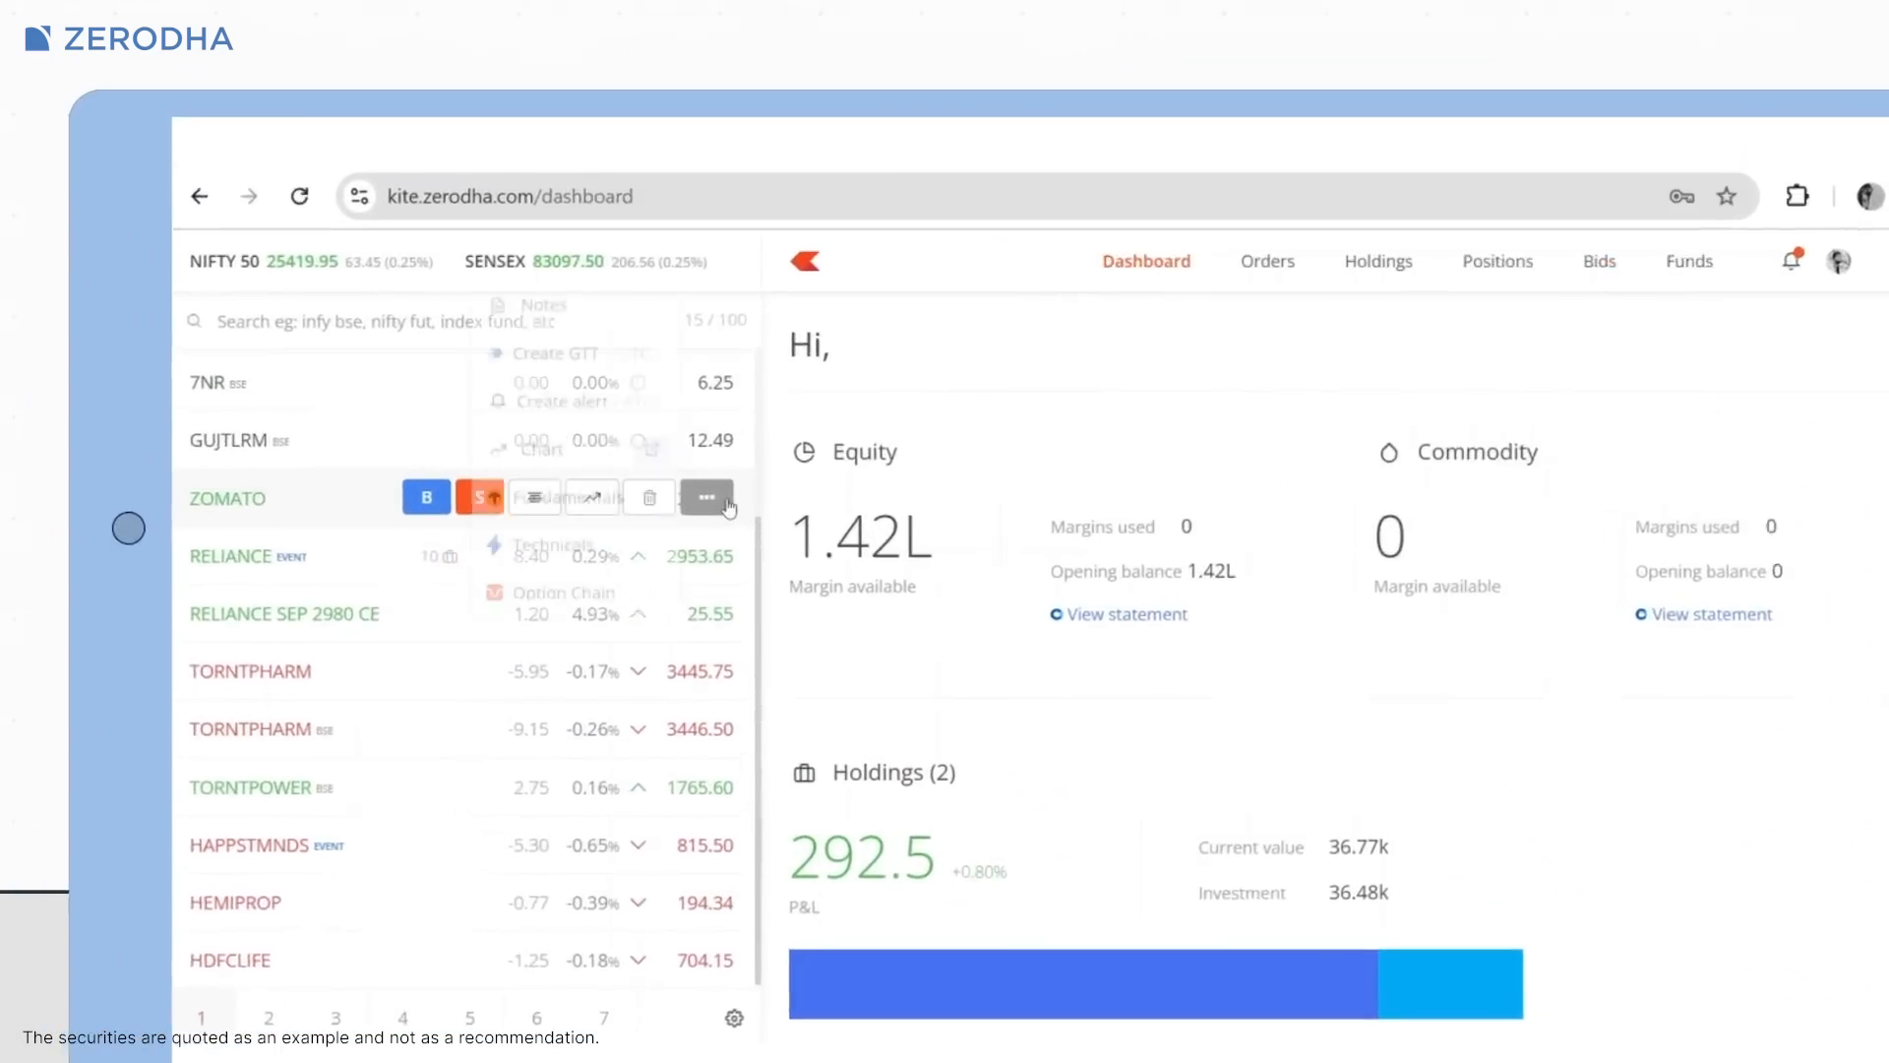
# From ZOMATO's watchlist more-options menu, launch its Streak Technicals panel
pyautogui.click(706, 496)
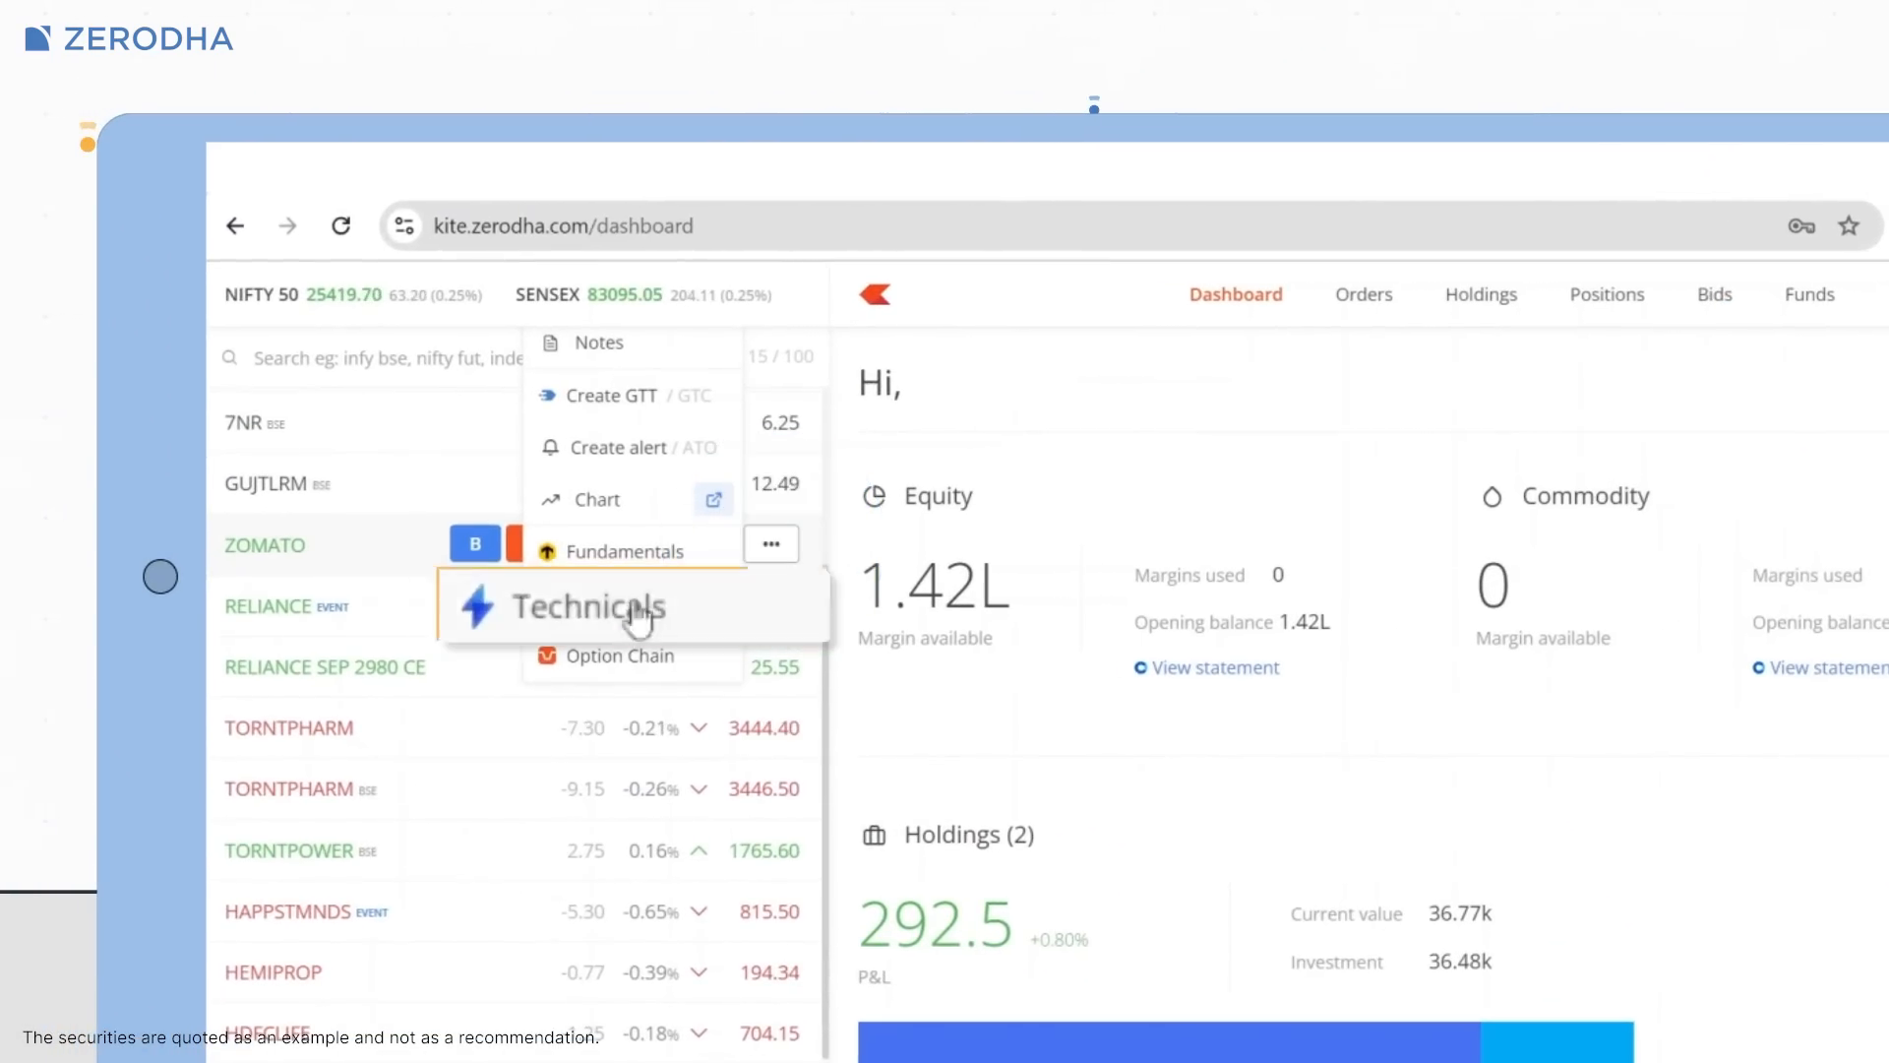
pyautogui.click(595, 606)
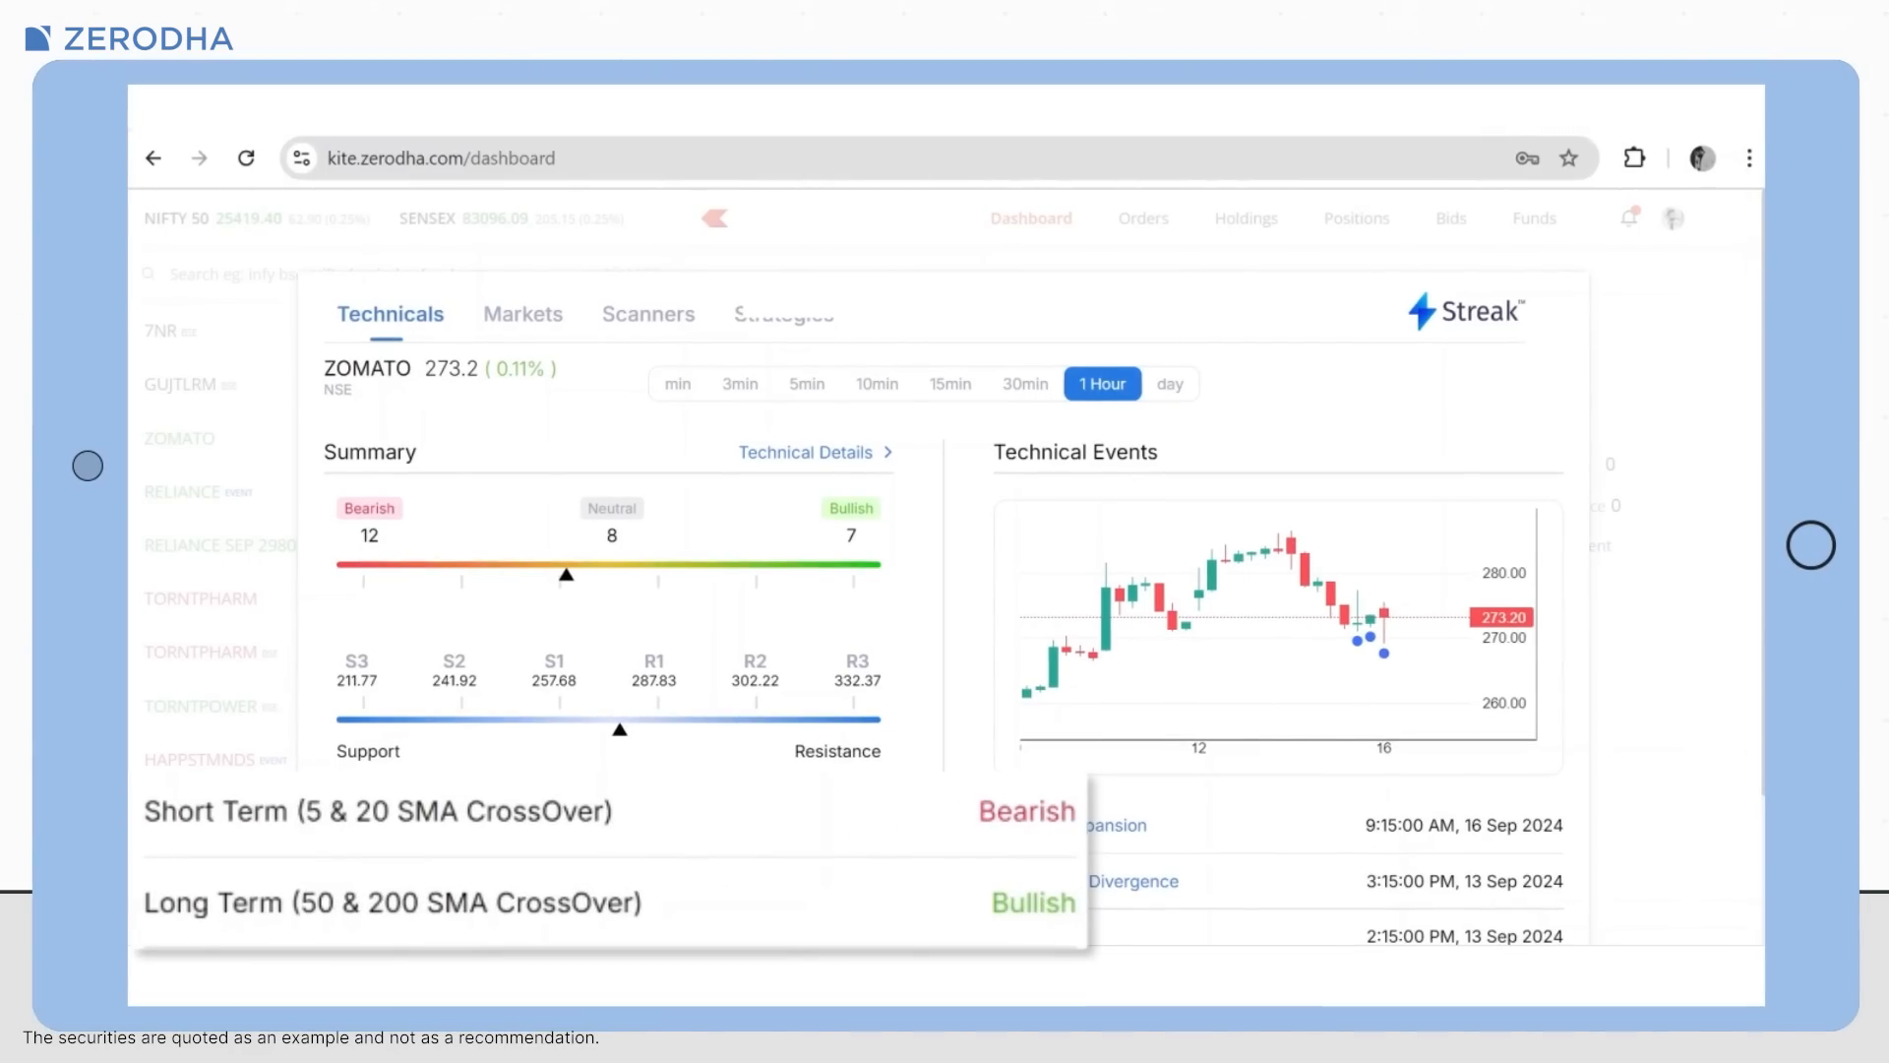
pyautogui.scroll(-3)
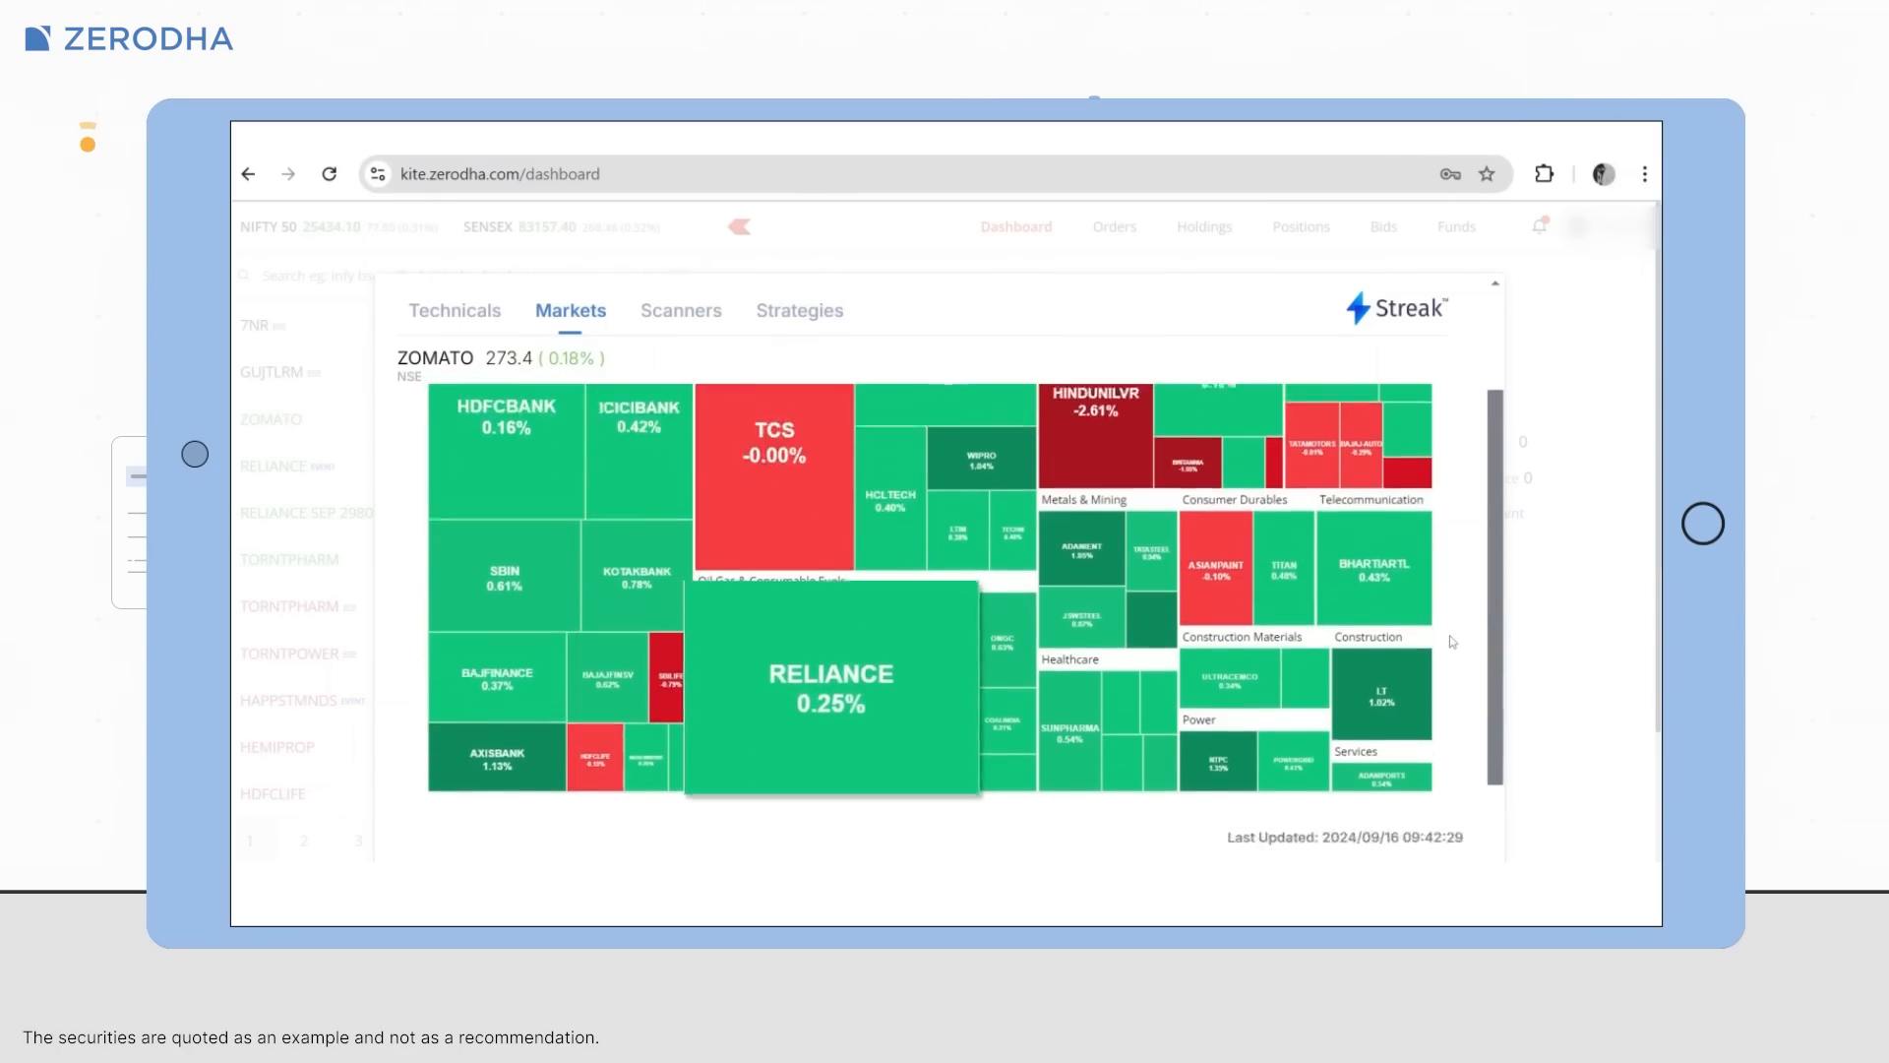
# Scroll down the Streak widget to reveal the sector heat map and scanners
pyautogui.scroll(-3)
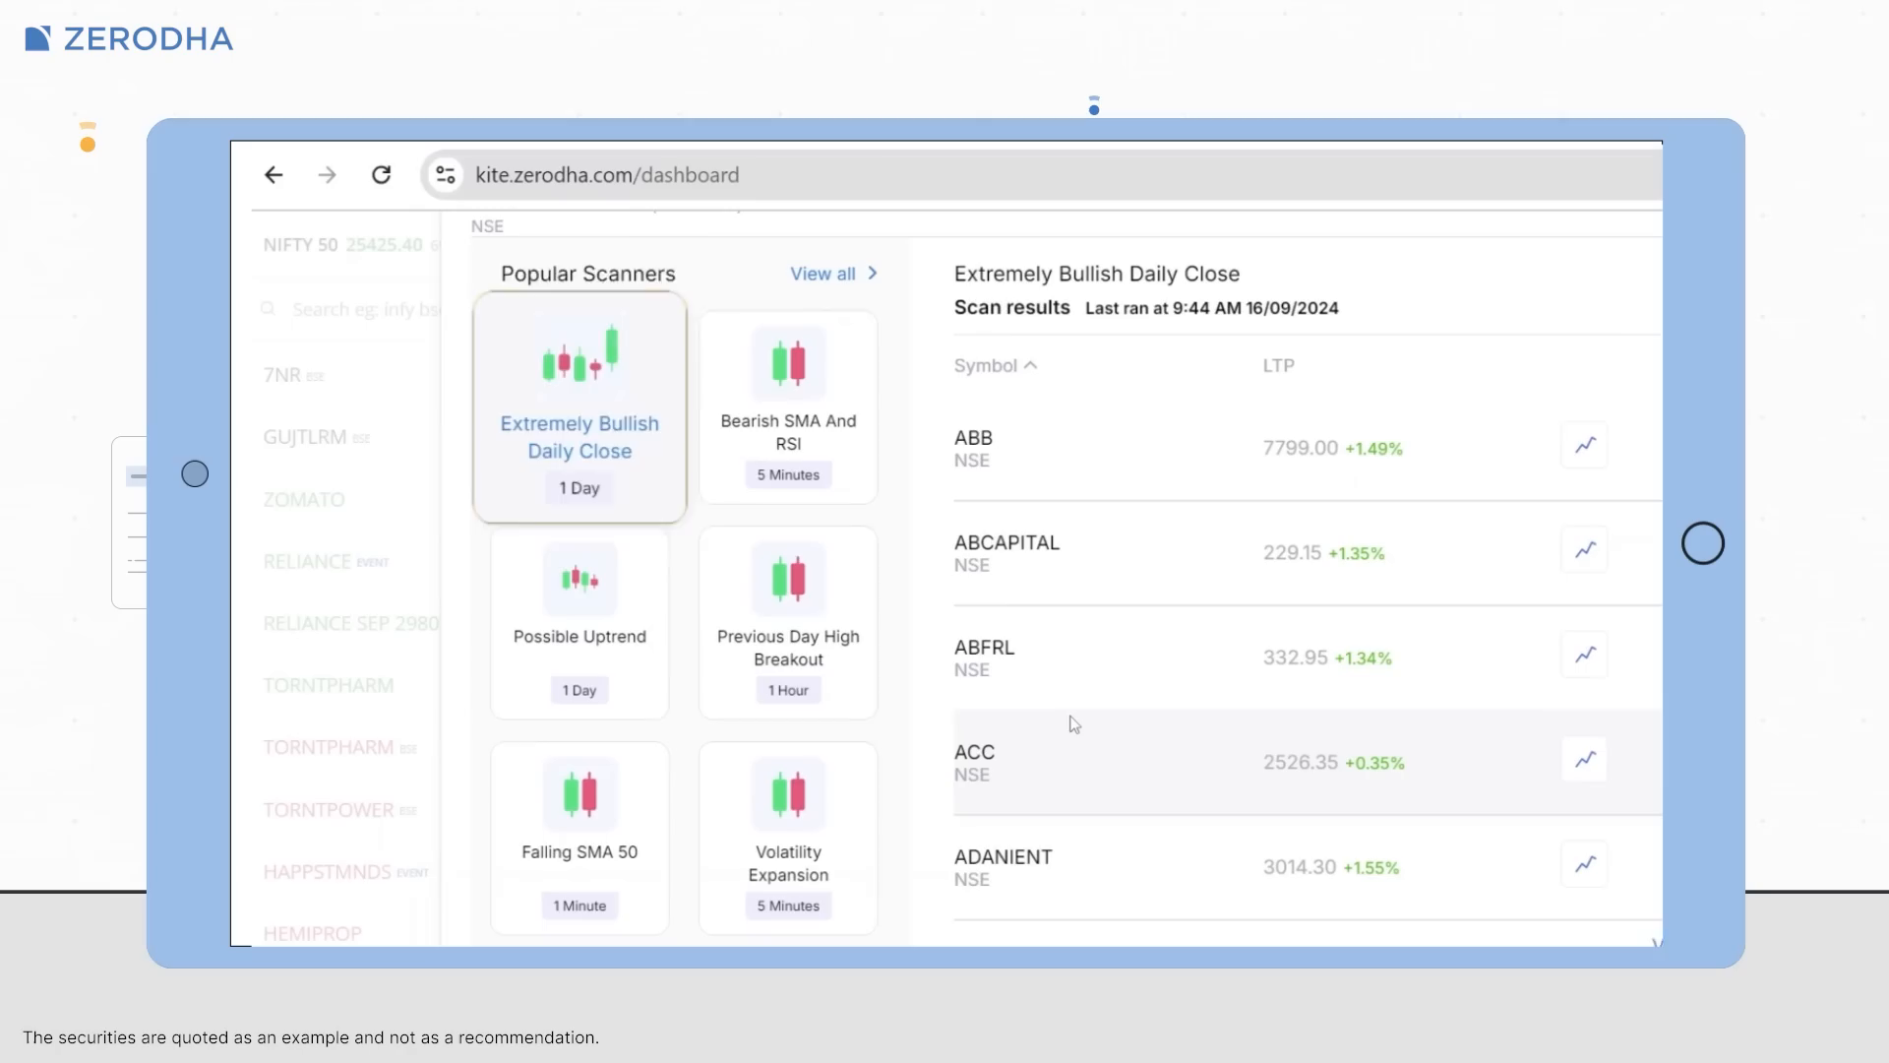
# View Extremely Bullish Daily Close results, then the Volatility Expansion scanner's results
pyautogui.click(787, 621)
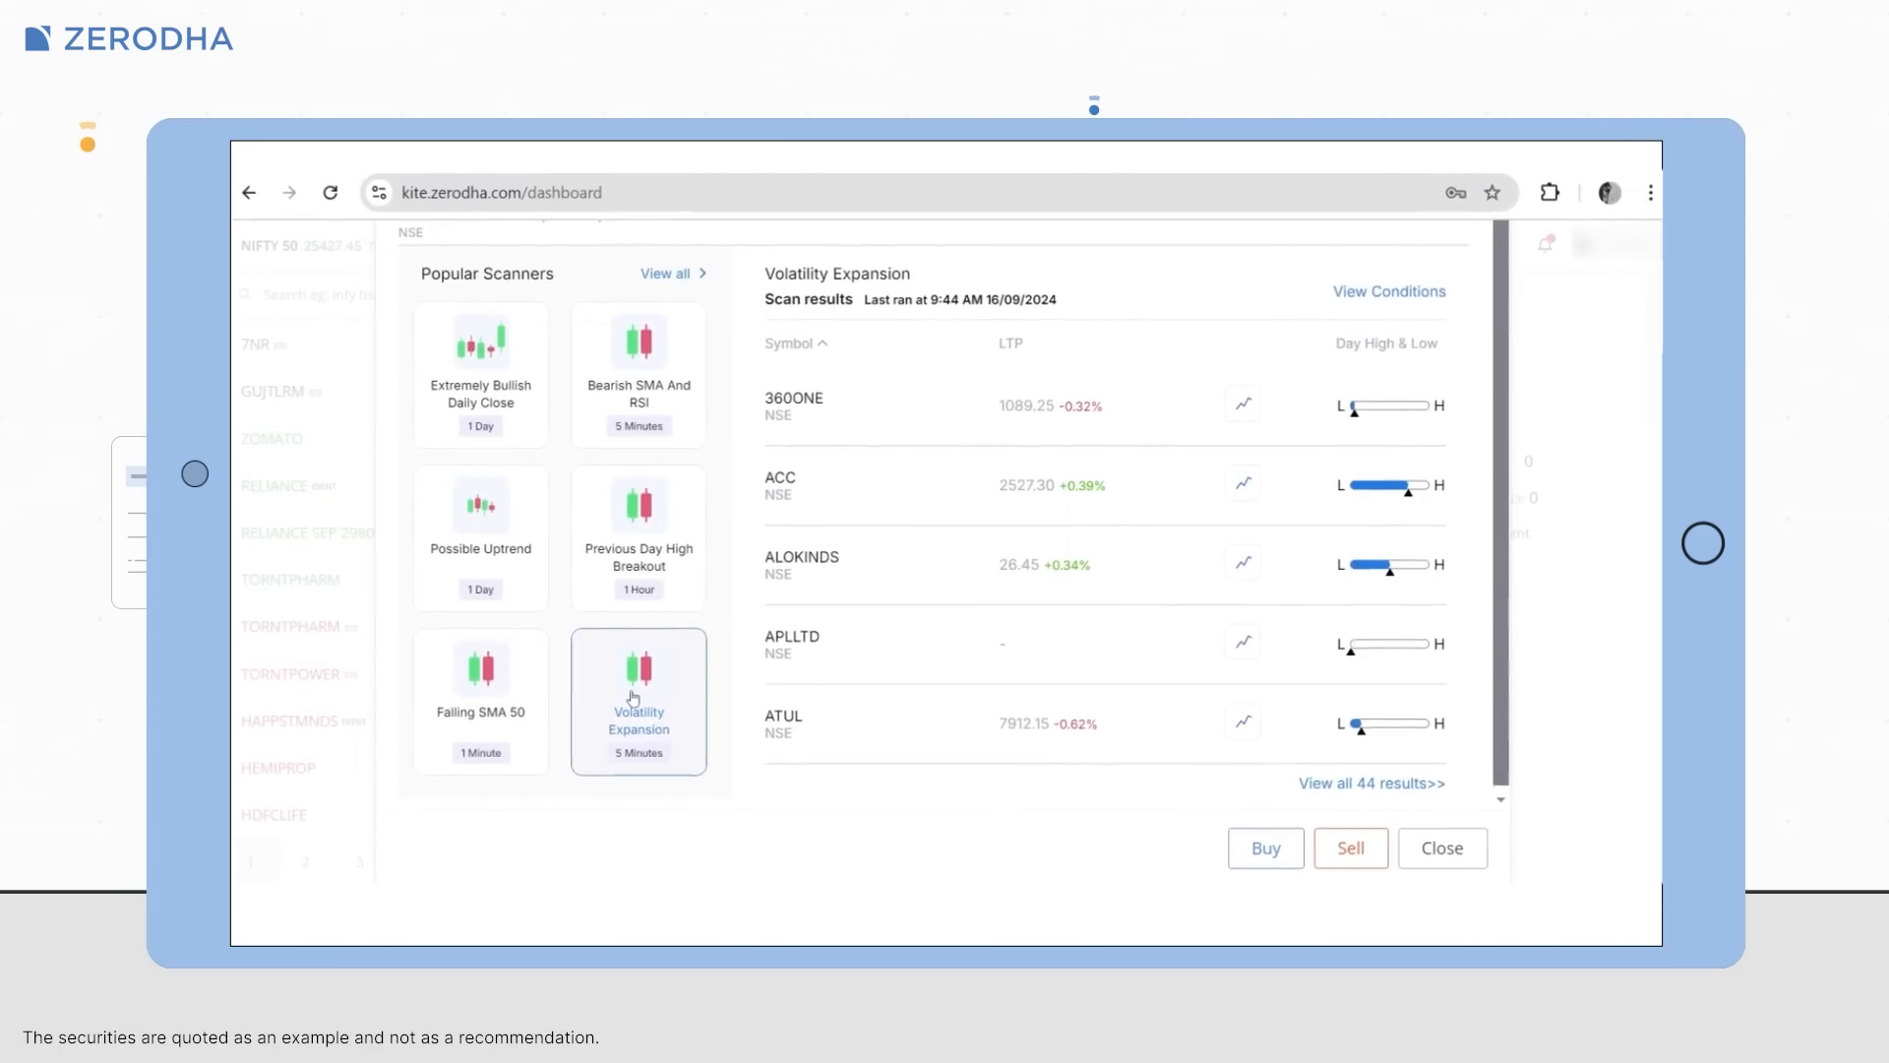
pyautogui.click(479, 370)
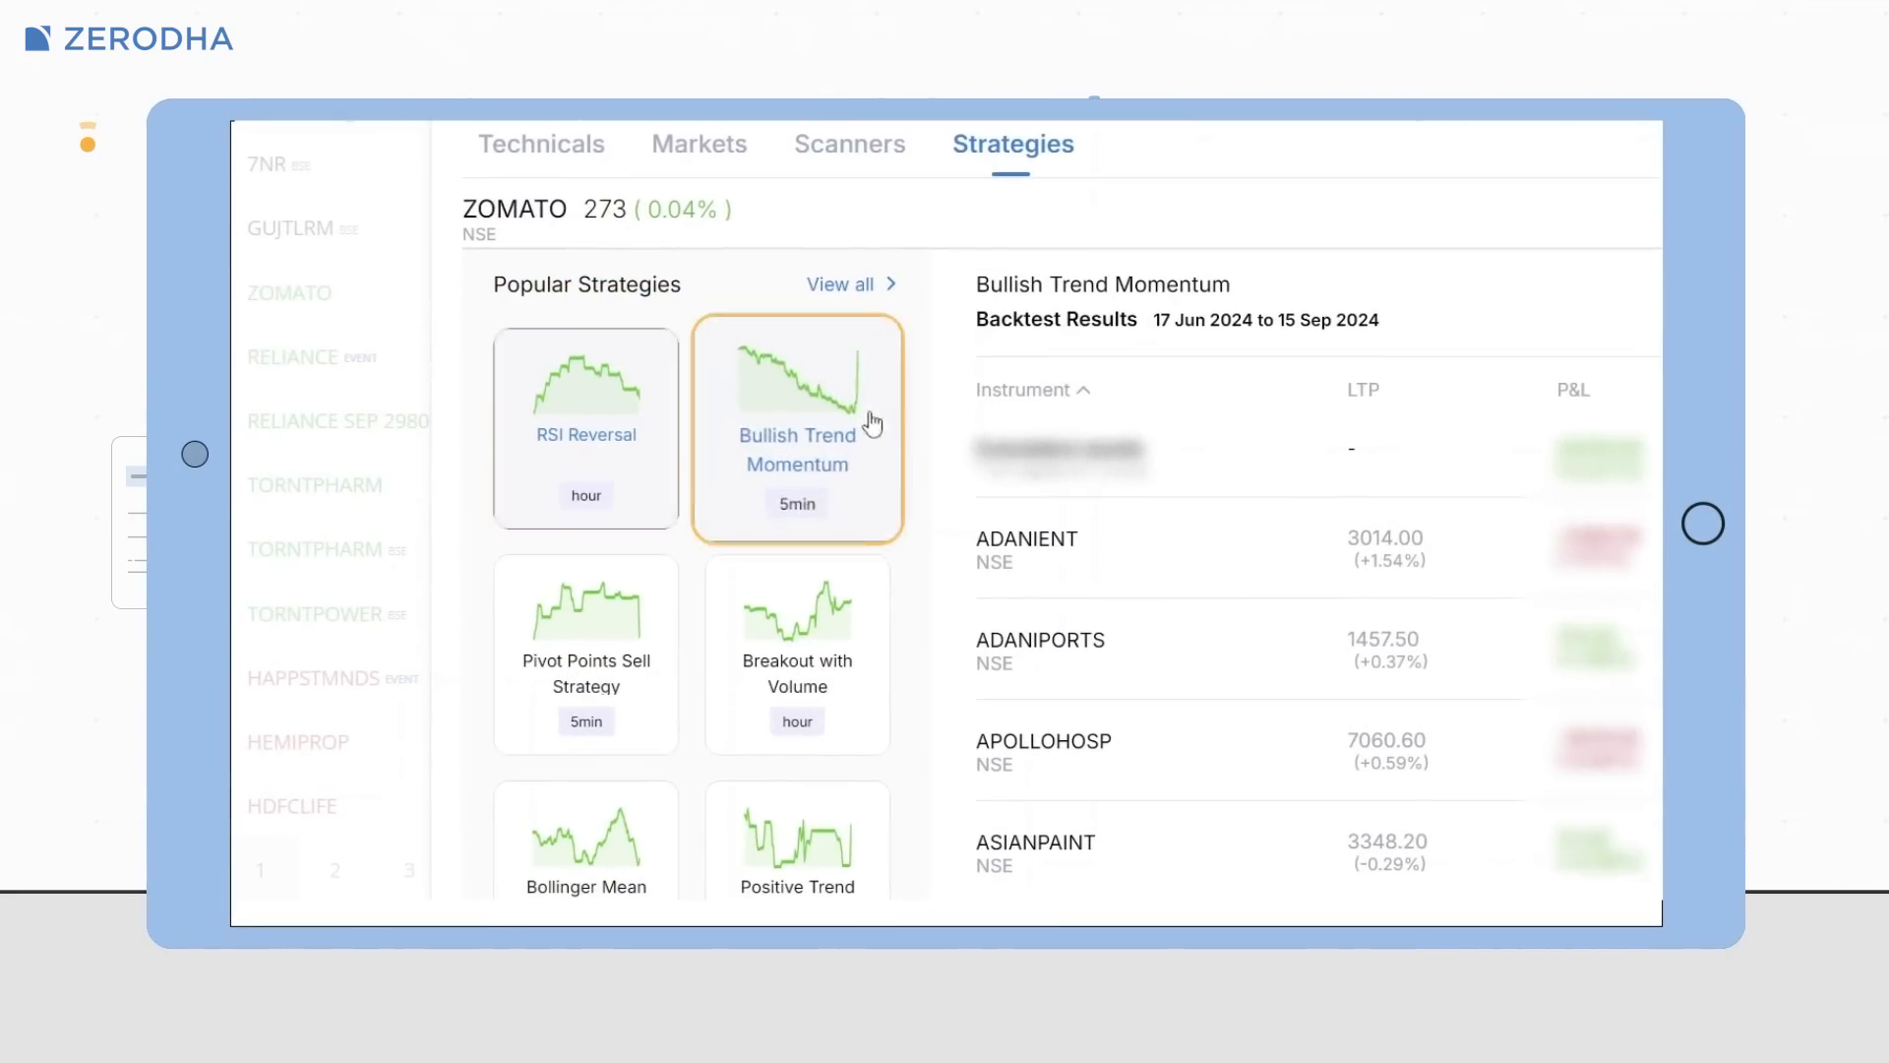
# Show the Breakout with Volume strategy's backtest results per instrument
pyautogui.click(629, 672)
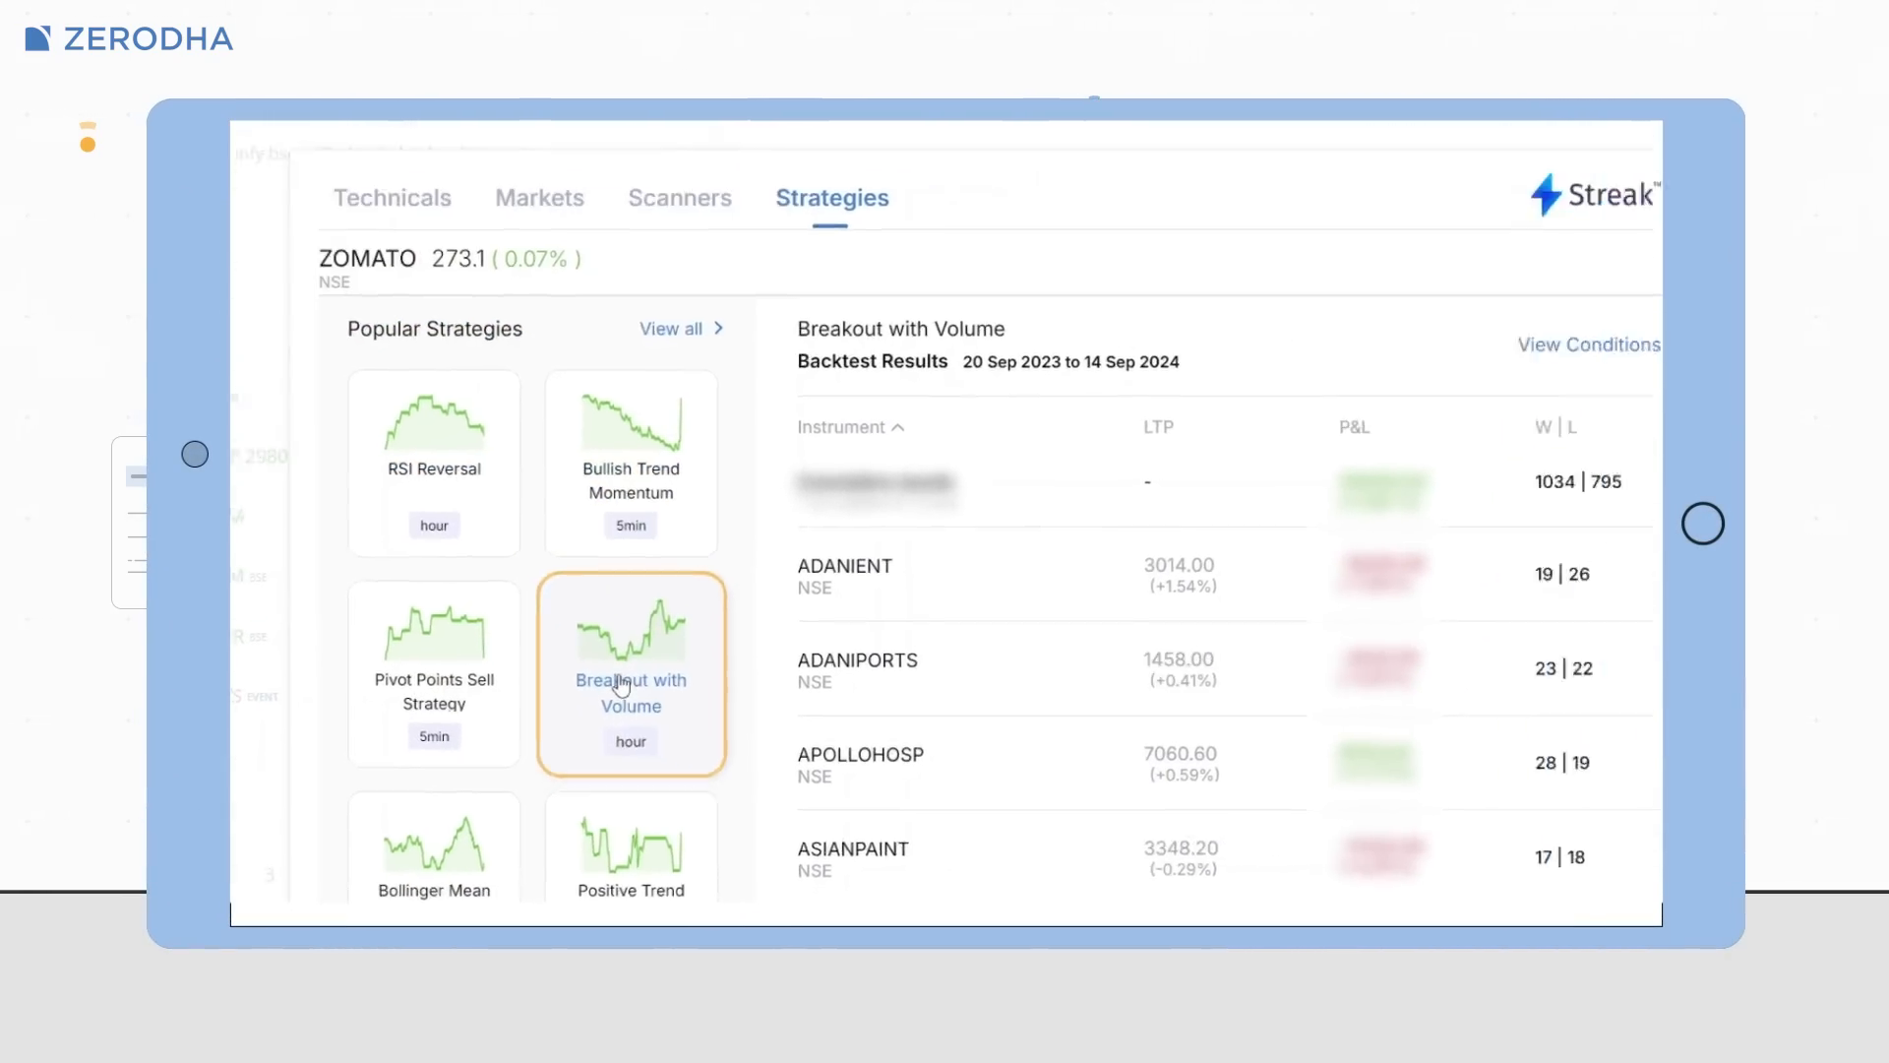